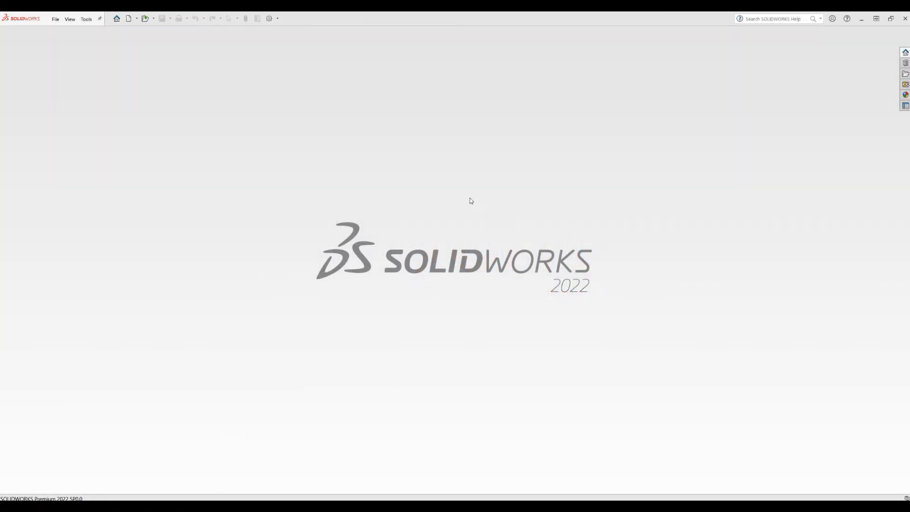
- Open Part1.SLDPRT from the recent documents and orbit the plate mesh to a flatter angle
left_click(55, 19)
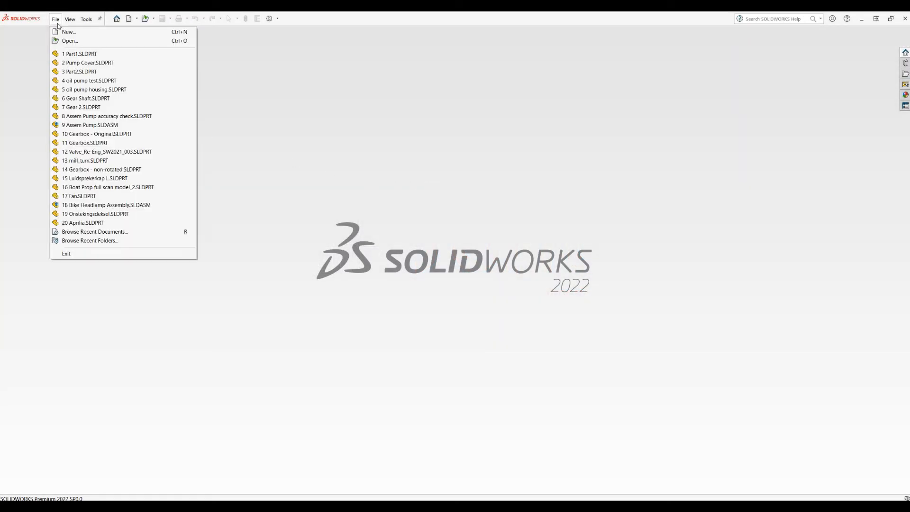
left_click(79, 54)
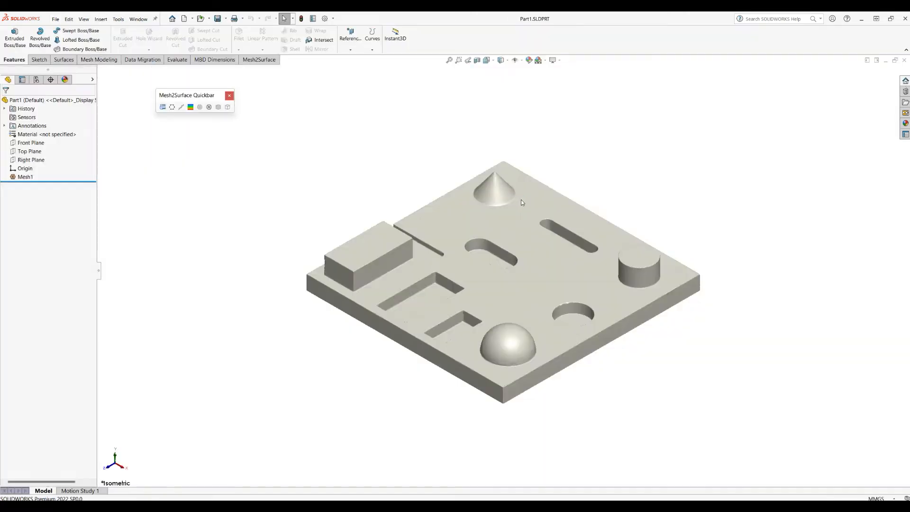
mouse_move(464, 230)
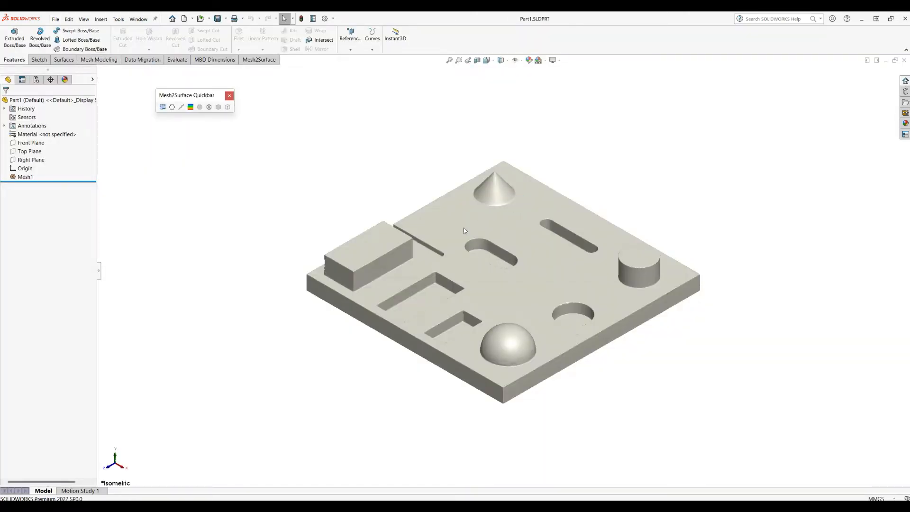
left_click_drag(464, 231, 452, 297)
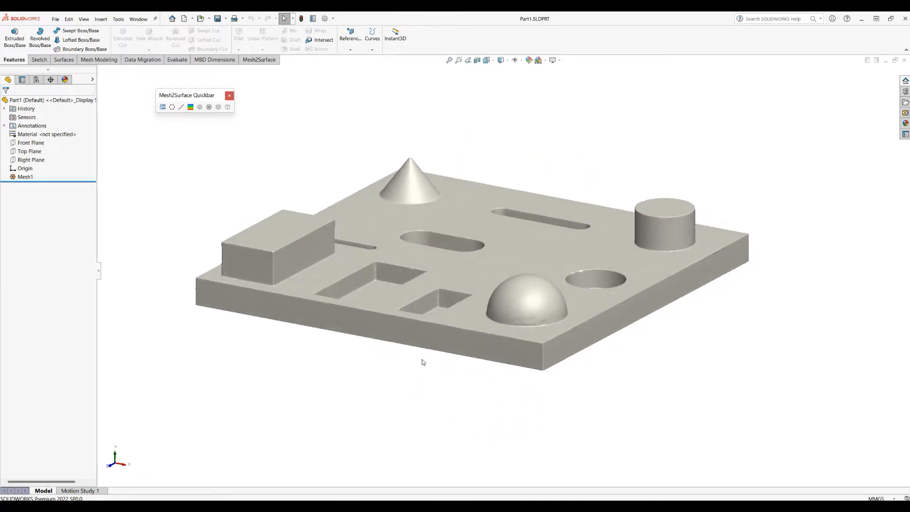
- Create a Mesh2Surface cross-section on Top Plane, direction flipped, offset about 4.65 mm
left_click(29, 151)
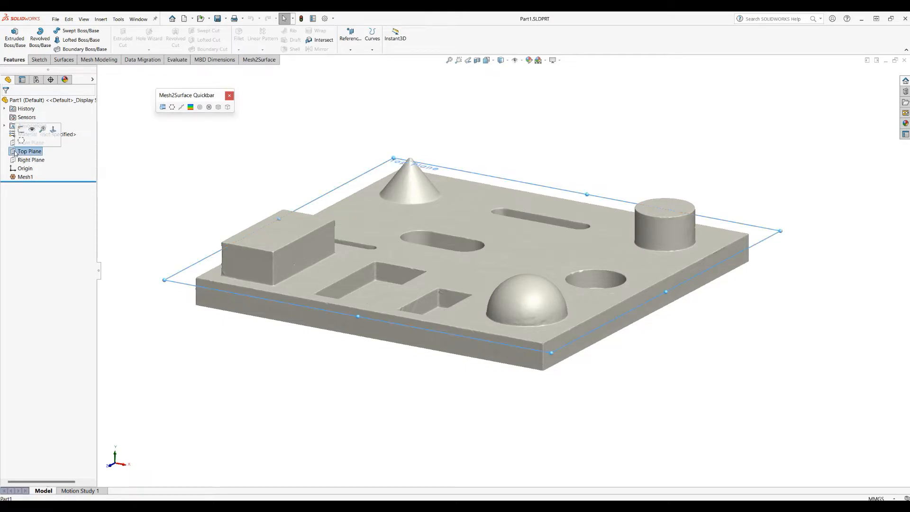
mouse_move(21, 142)
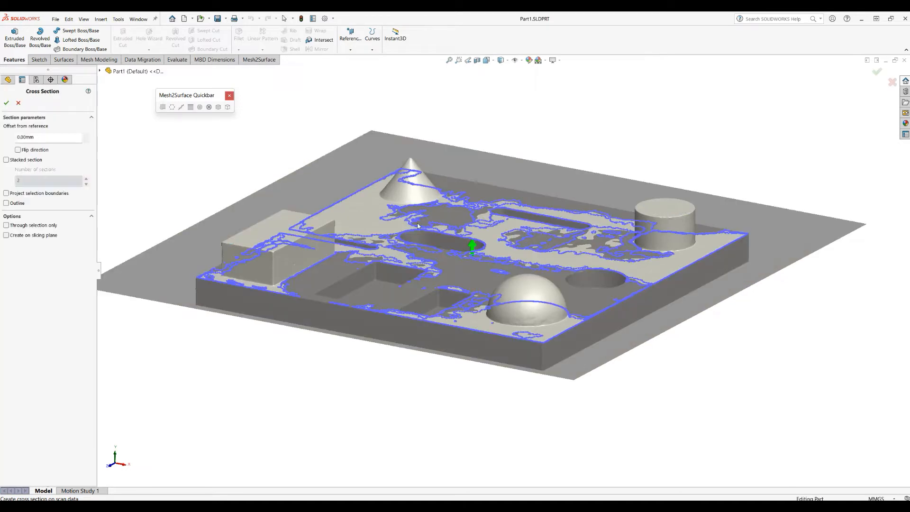
left_click(18, 149)
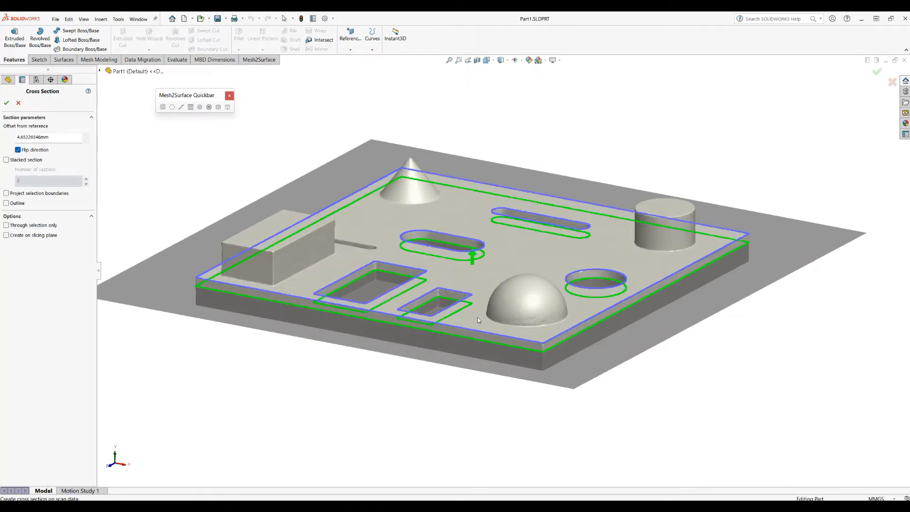
left_click(6, 103)
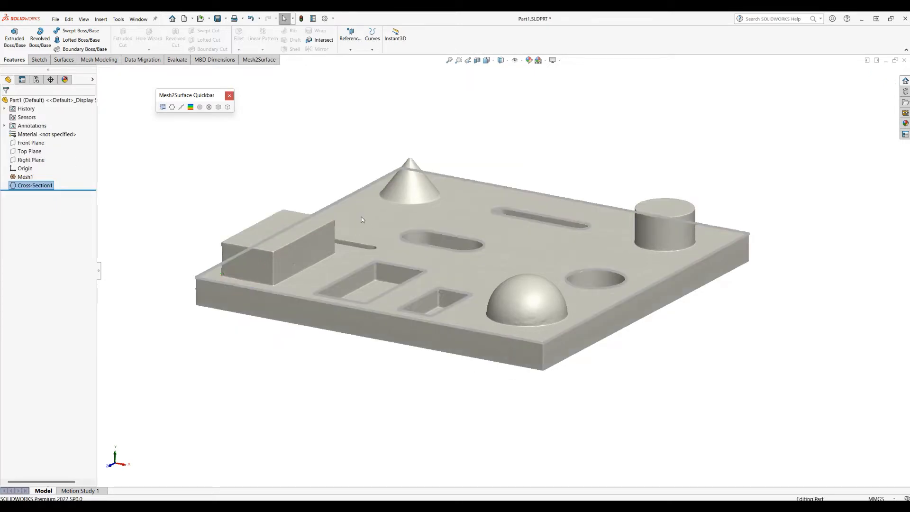
- Start Sketch1 on the Top Plane over the cross-section outlines
left_click(29, 150)
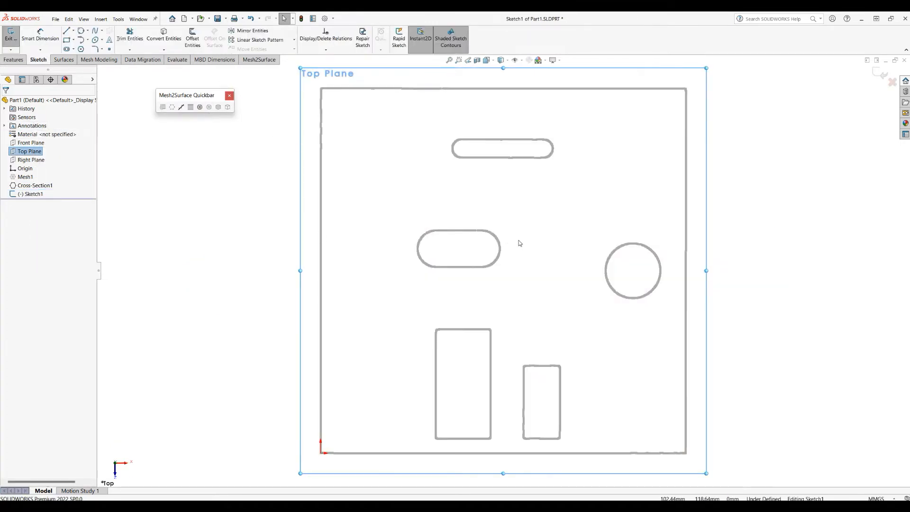
mouse_move(545, 213)
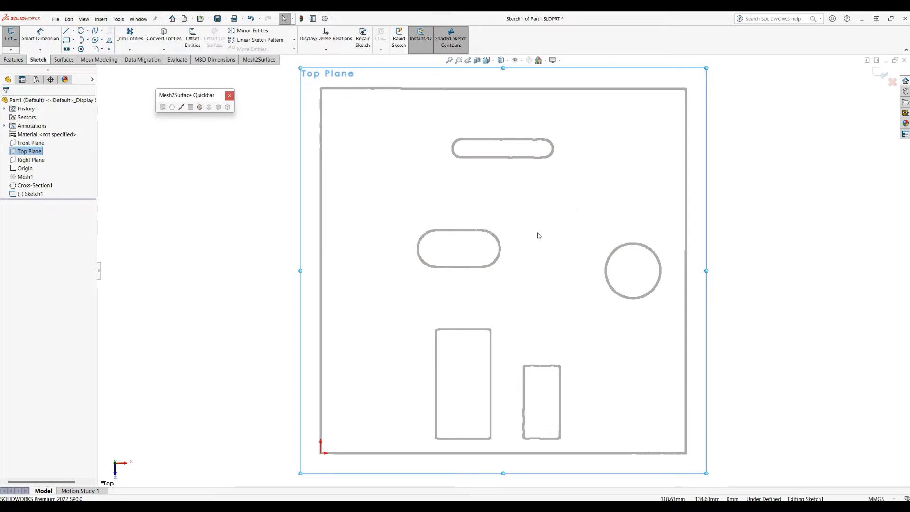
mouse_move(511, 254)
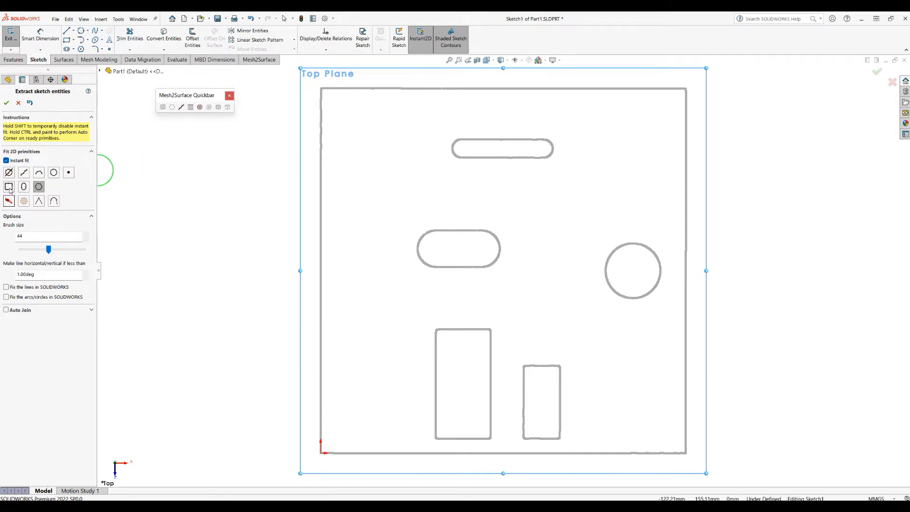
mouse_move(8, 201)
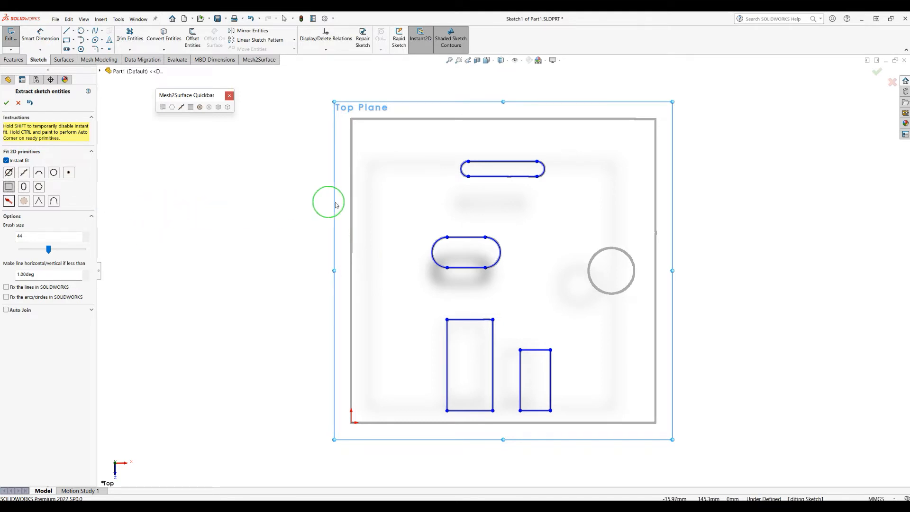
mouse_move(437, 422)
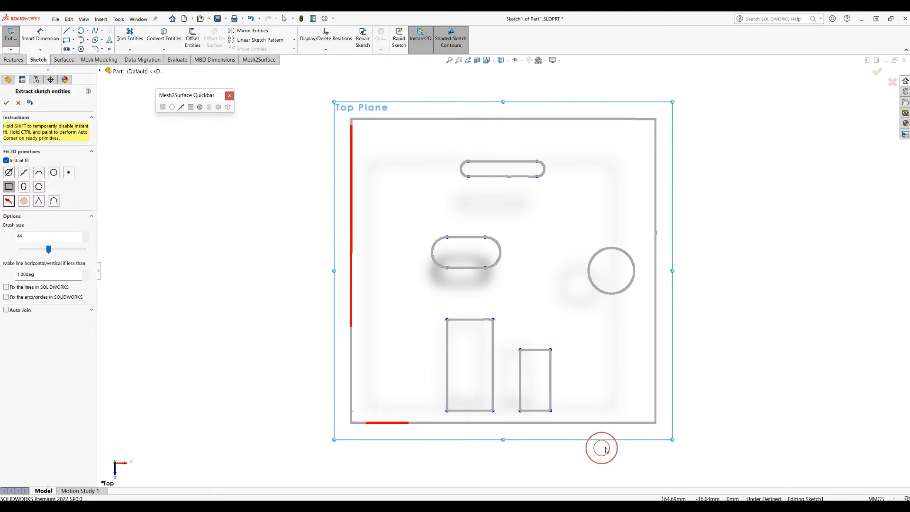
- Fit a rectangle primitive to the plate's outer square boundary by painting its edges
left_click_drag(601, 447, 661, 441)
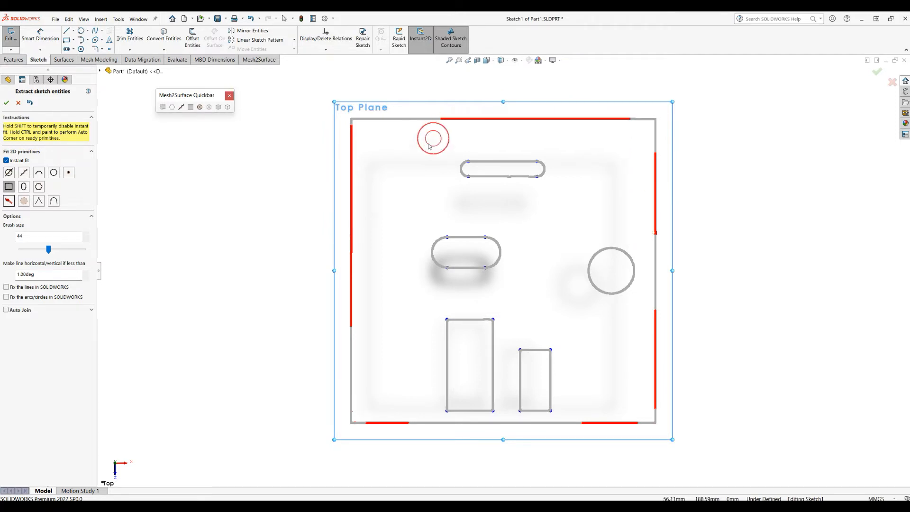
left_click_drag(432, 138, 386, 156)
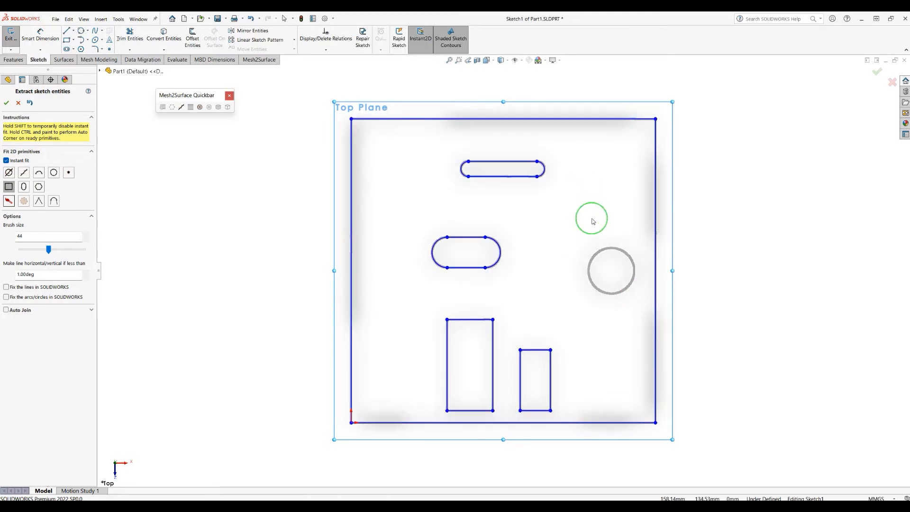
mouse_move(606, 215)
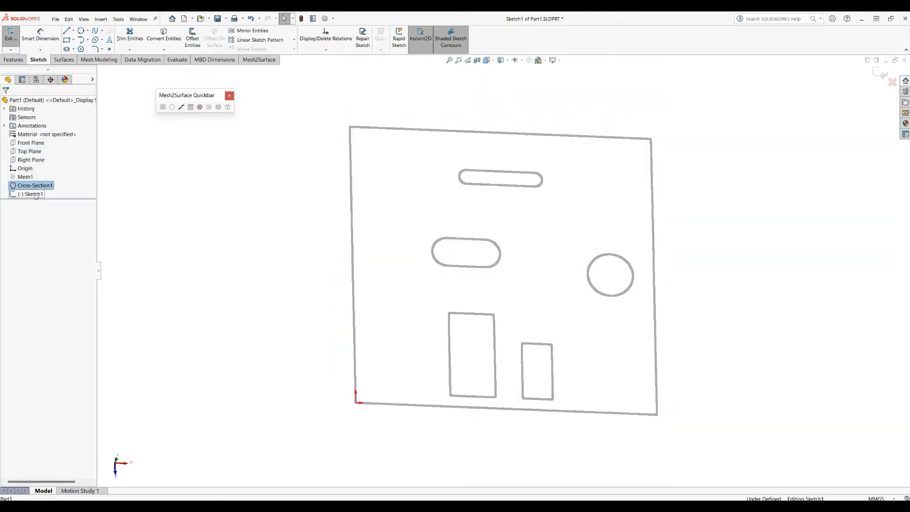
- Delete Cross-Section1 and its child sketch from the FeatureManager tree
right_click(34, 185)
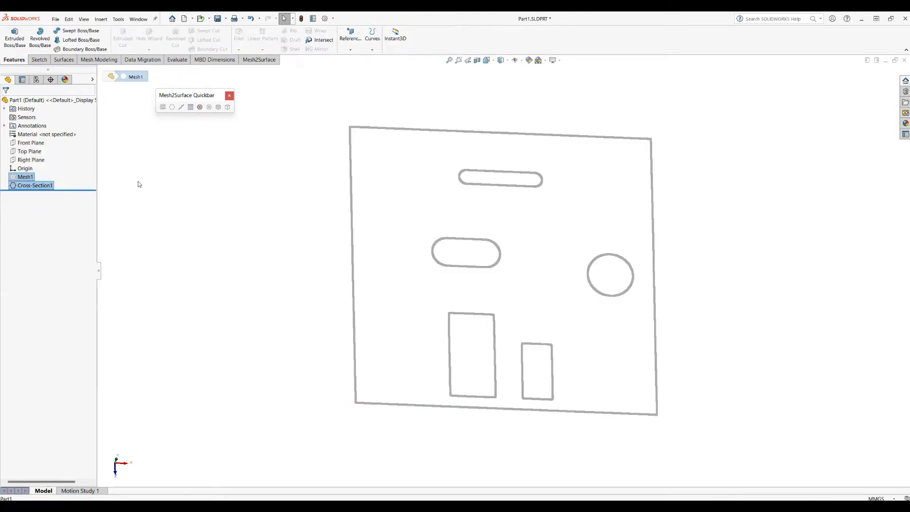
right_click(35, 185)
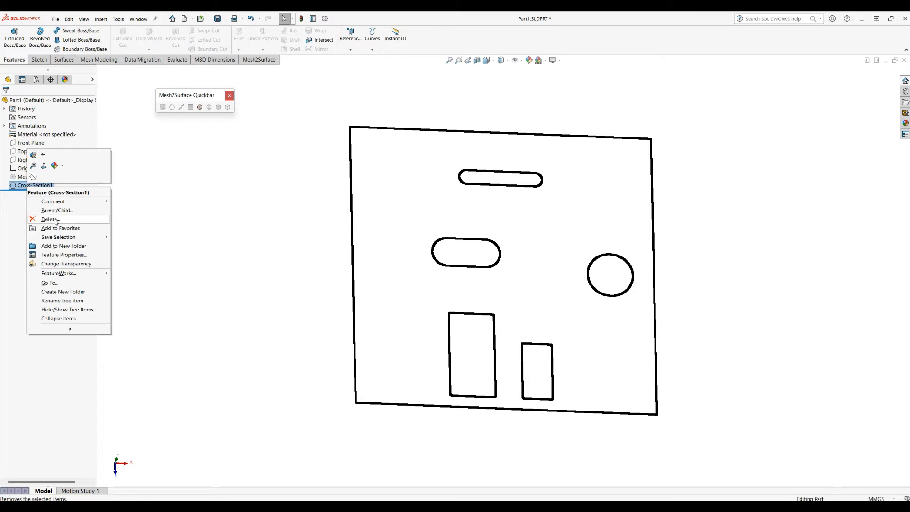
left_click(49, 219)
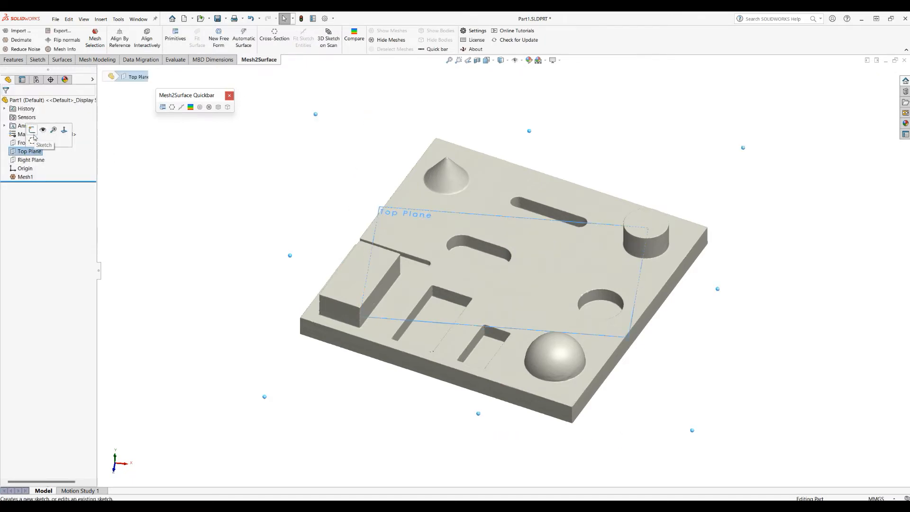
- Fit rectangles and slots to the new cross-section sketch with Extract sketch entities and confirm
left_click(273, 34)
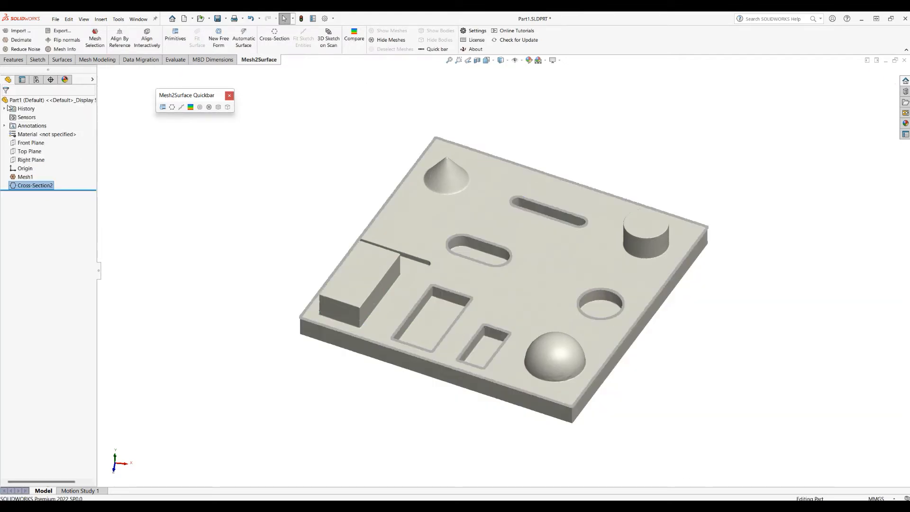
left_click(29, 150)
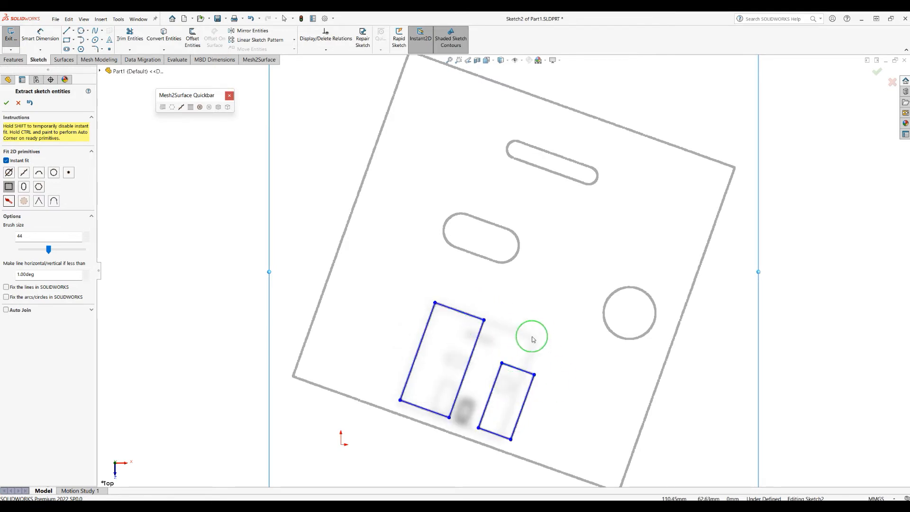
mouse_move(422, 331)
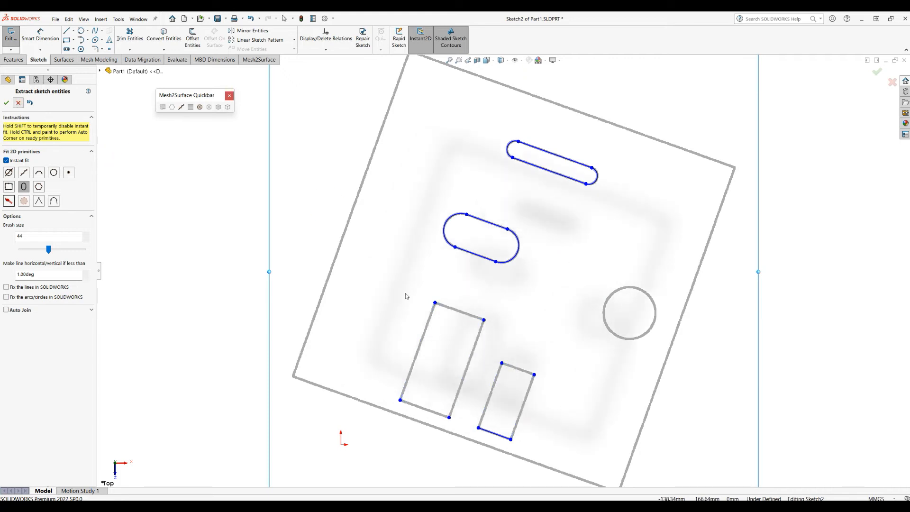
left_click(877, 73)
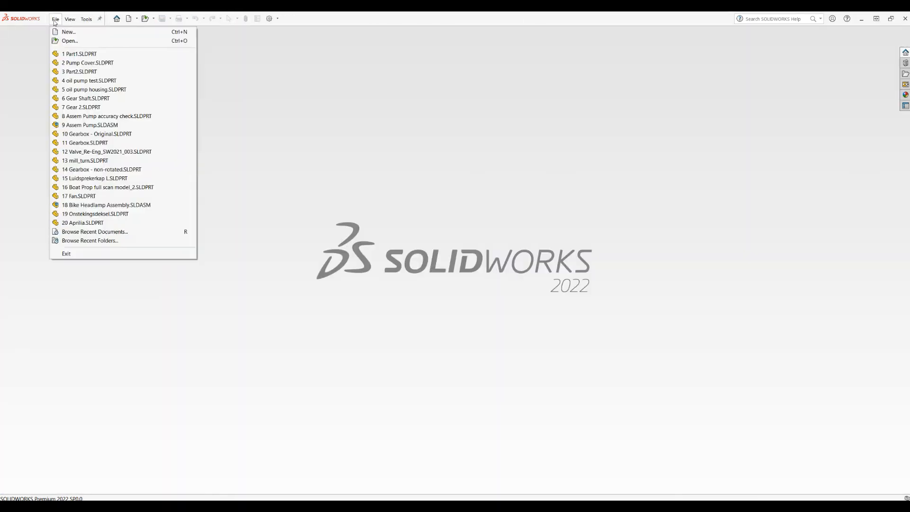
- Create a new Part and import the scanned nut mesh with millimetre file units
left_click(68, 31)
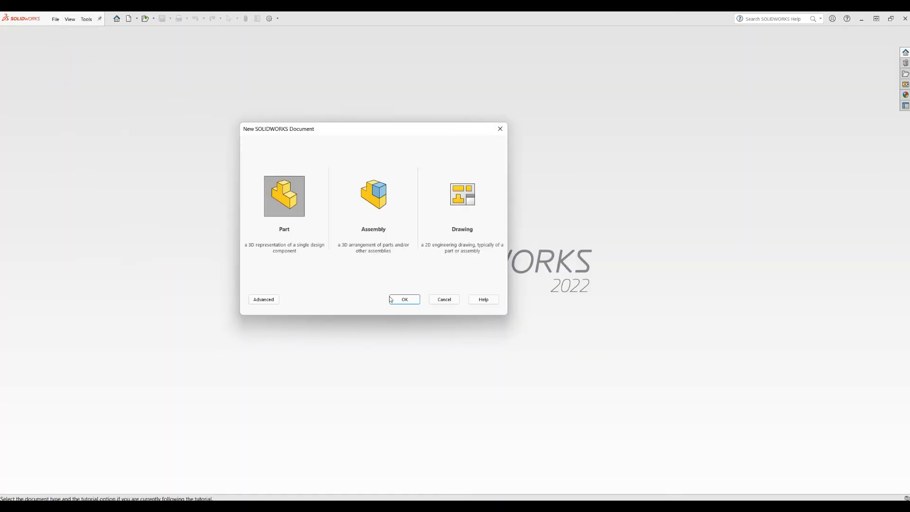
left_click(404, 298)
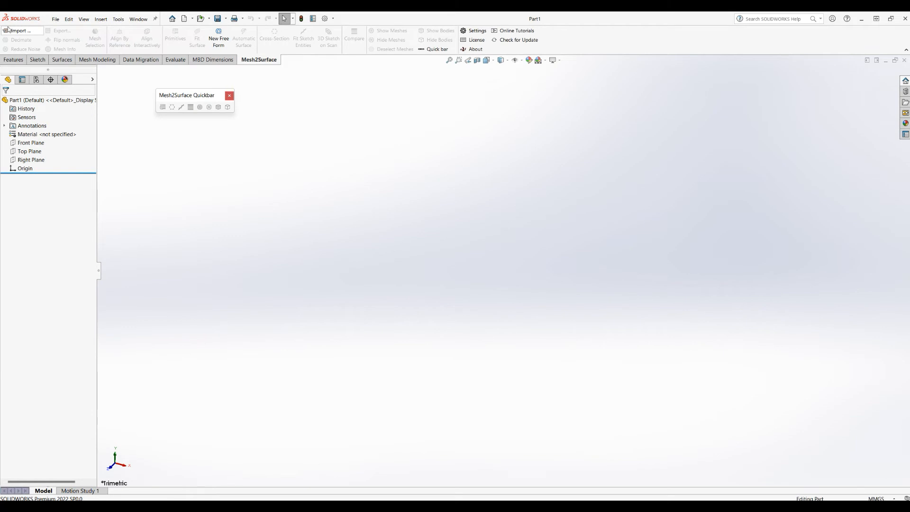
left_click(20, 30)
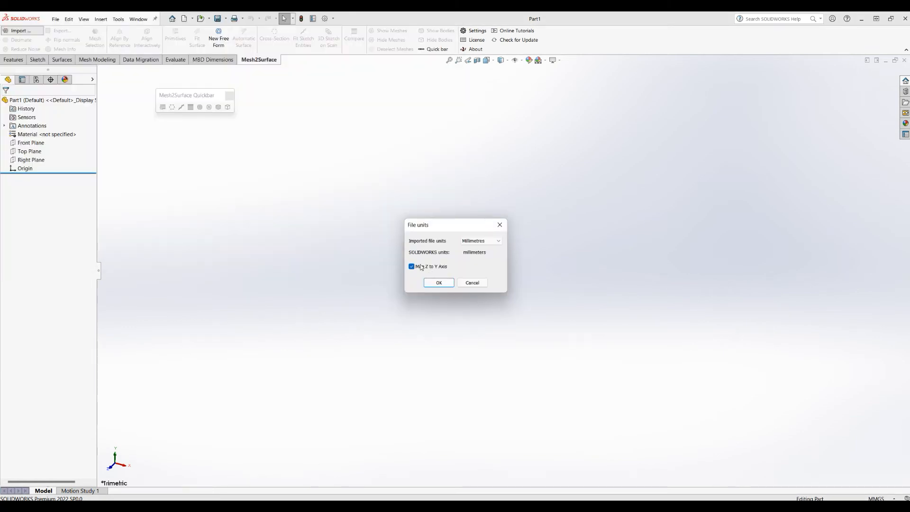
left_click(438, 282)
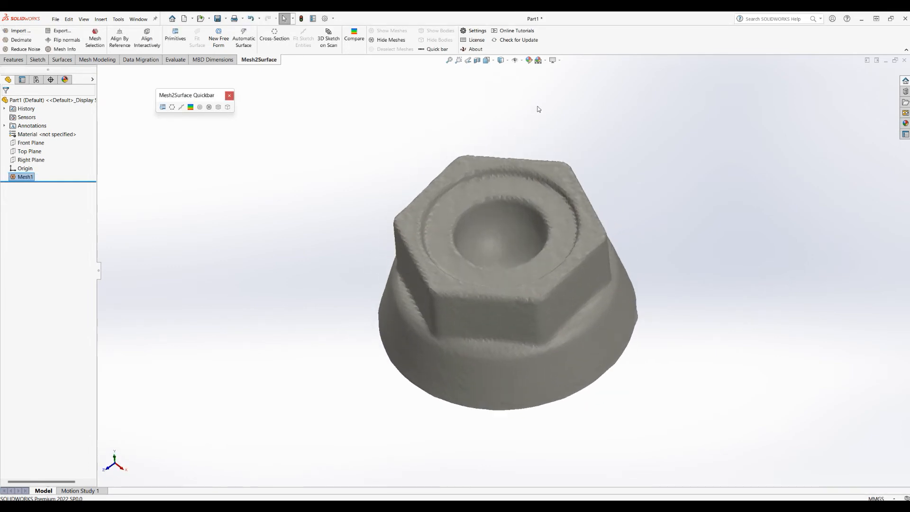
- Create a cross-section from the Top Plane offset through the nut's hexagonal portion
left_click(538, 60)
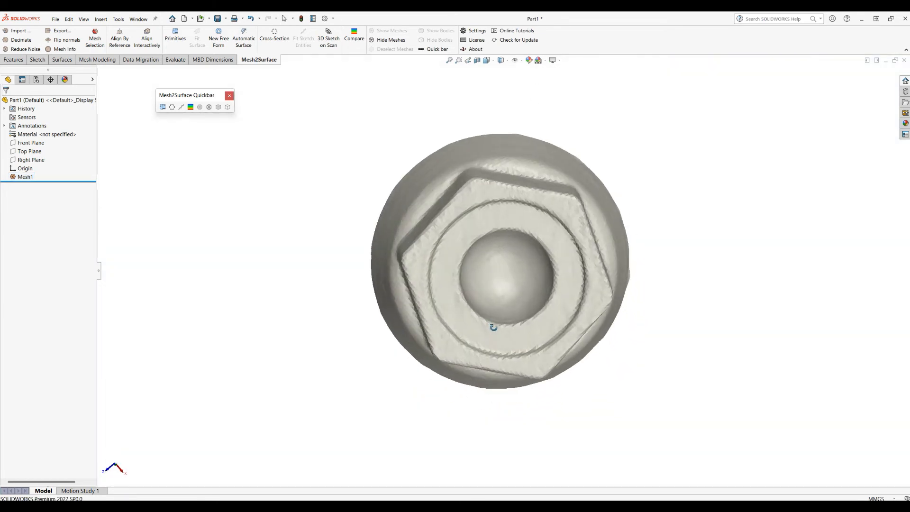
left_click(29, 151)
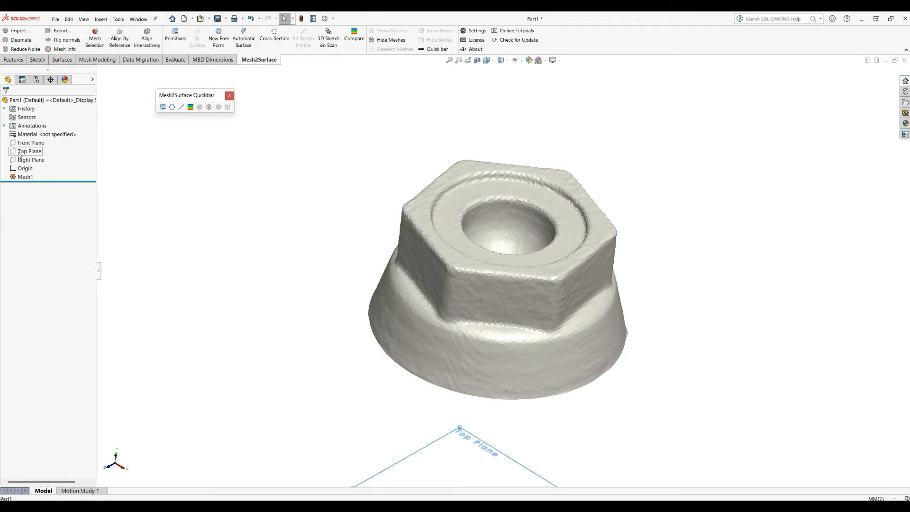
left_click(273, 36)
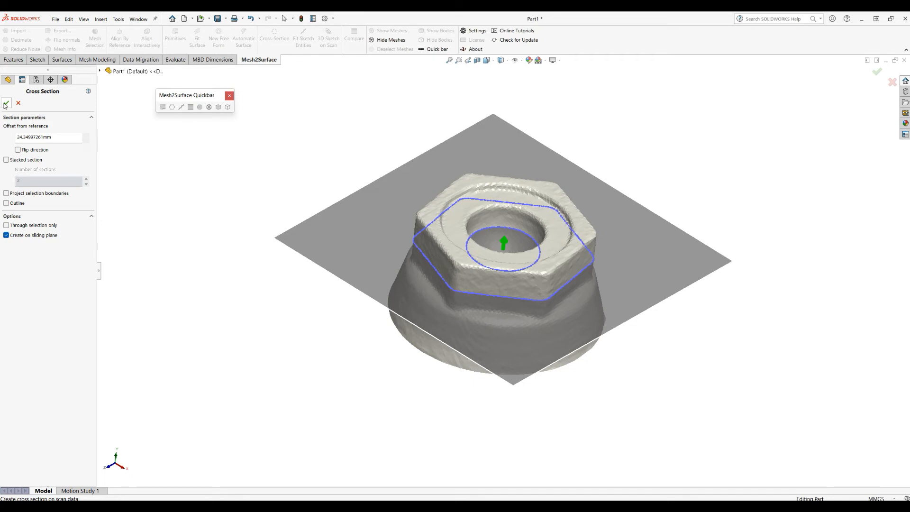
left_click(6, 102)
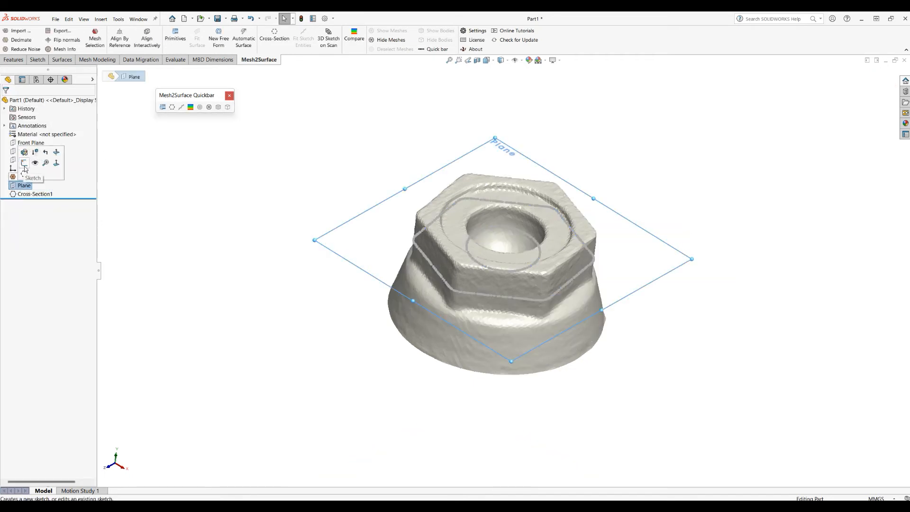
- Sketch on the slicing plane and fit a polygon primitive to the hexagon outline
left_click(24, 162)
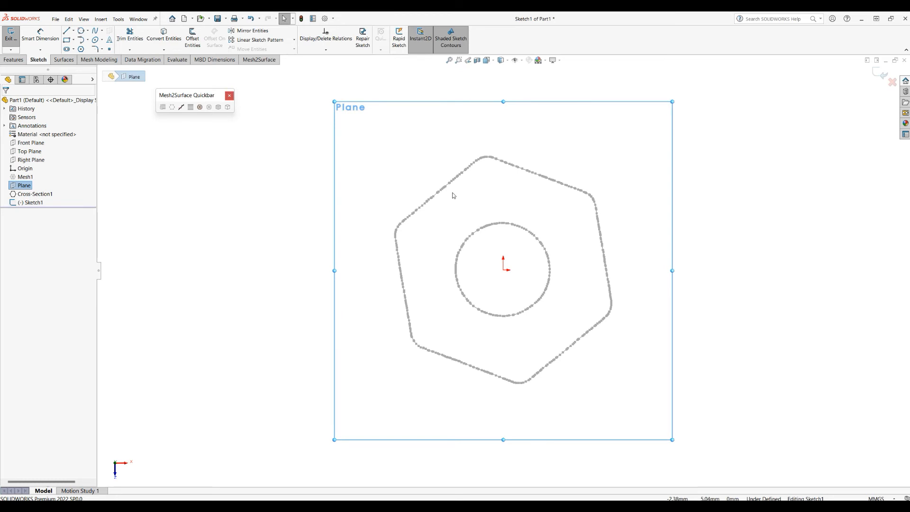
mouse_move(486, 166)
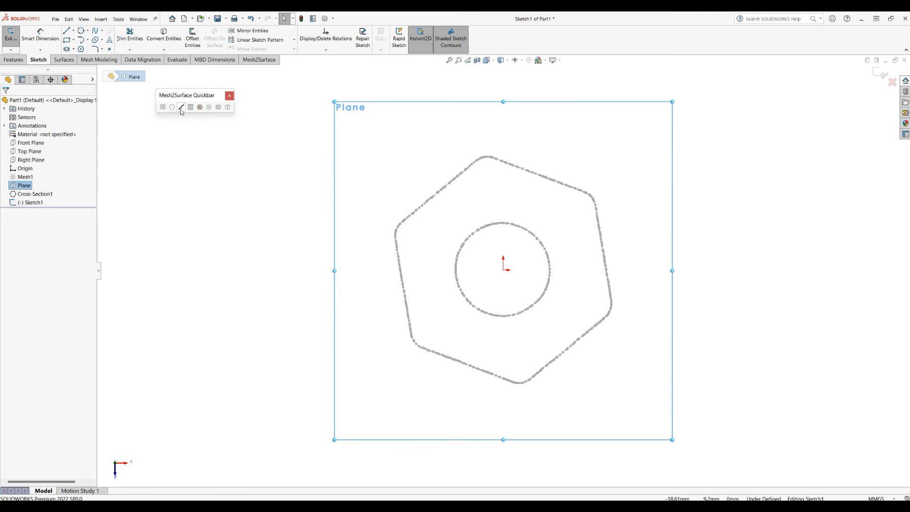
left_click(180, 106)
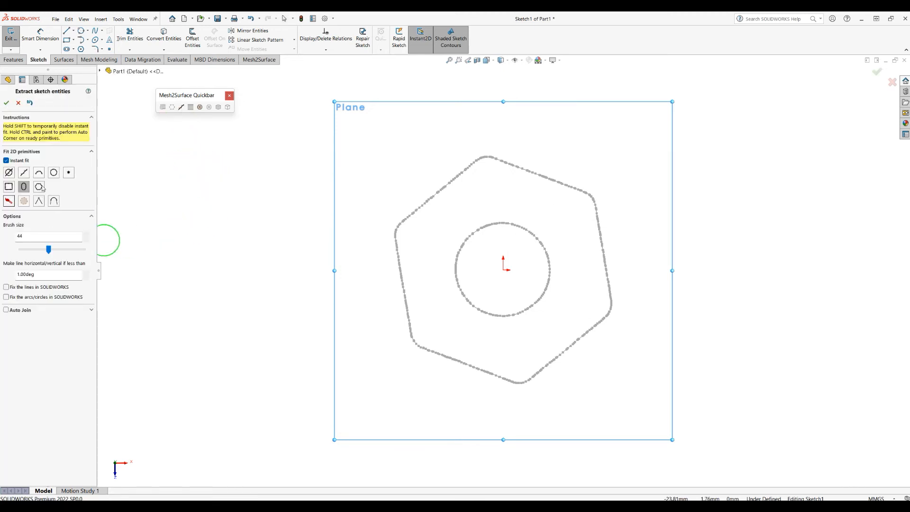
left_click(38, 186)
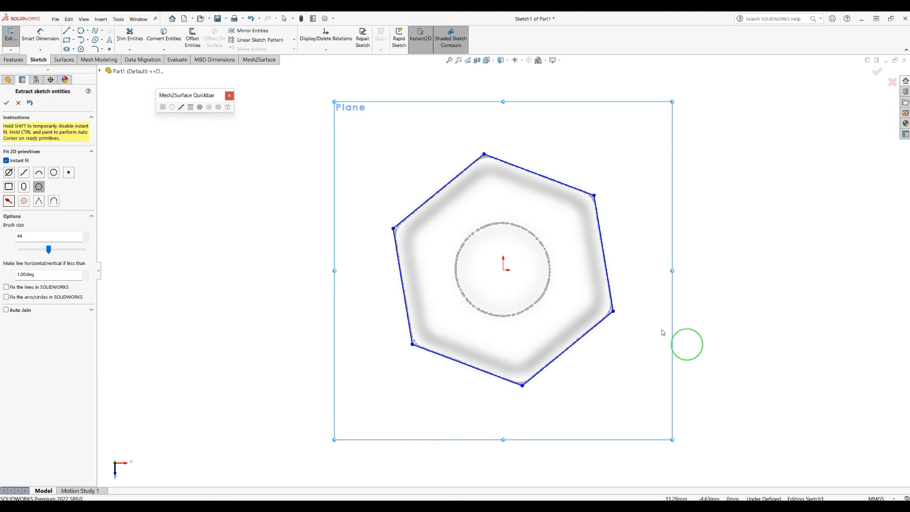
mouse_move(514, 225)
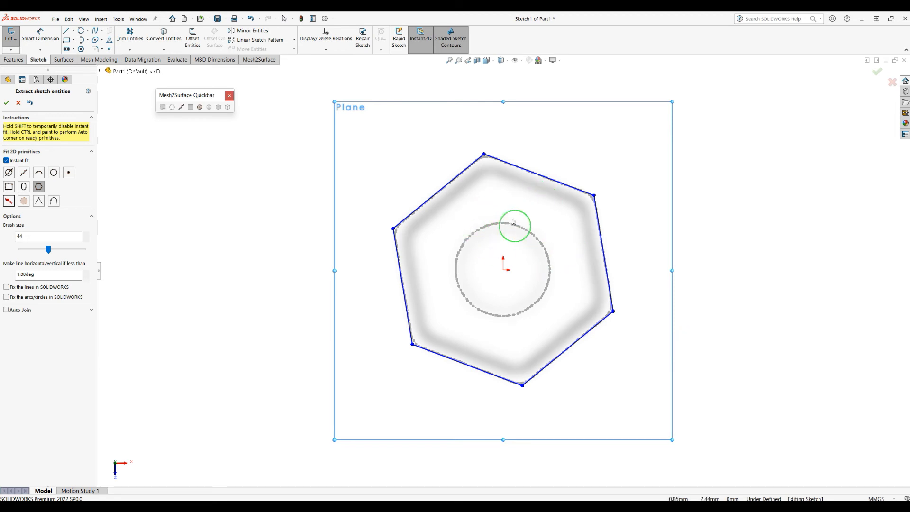
mouse_move(438, 240)
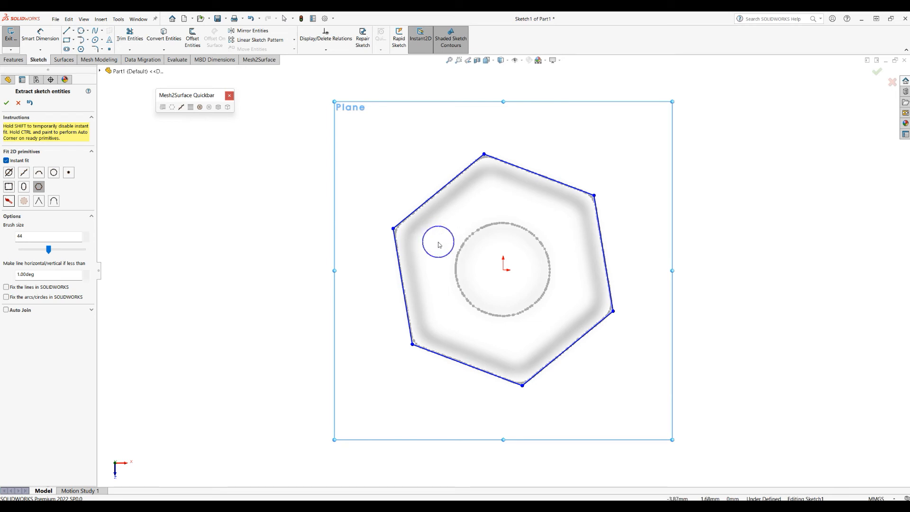
mouse_move(437, 250)
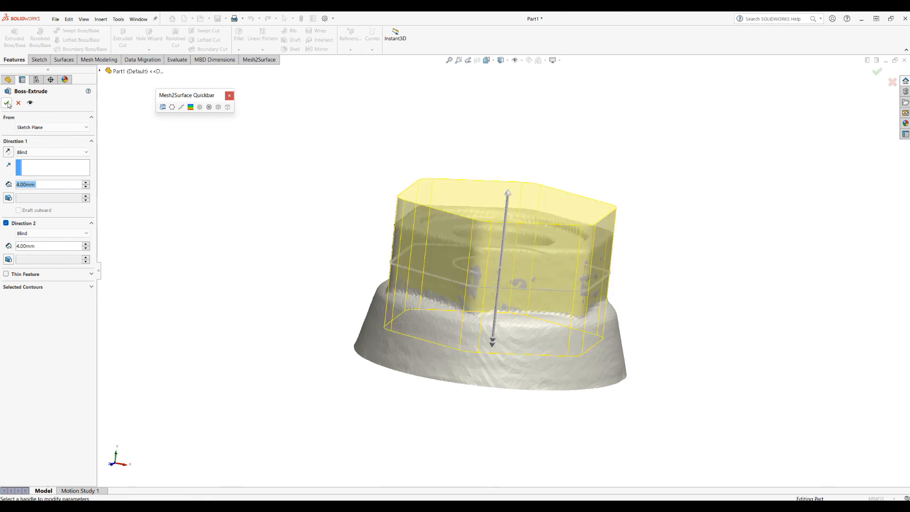
- Extrude the hexagon as a boss, Blind 4.00 mm in both directions, over the nut mesh
left_click(8, 103)
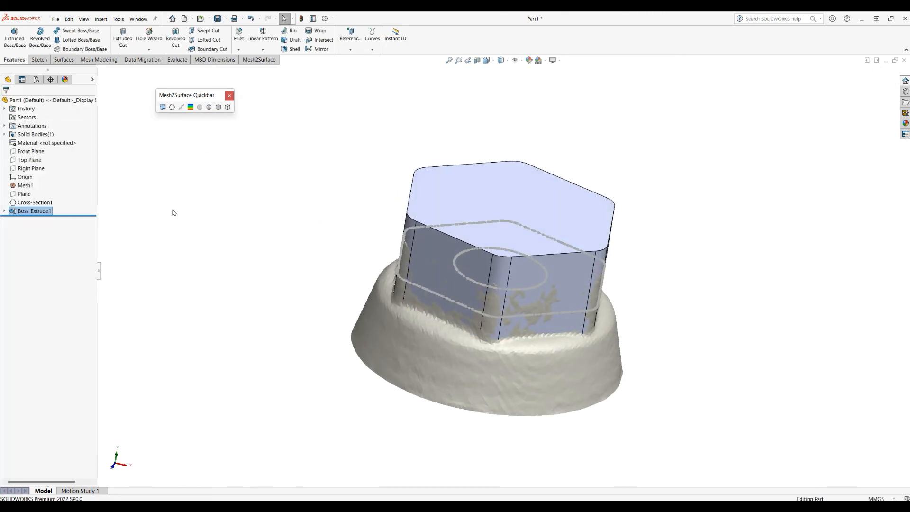